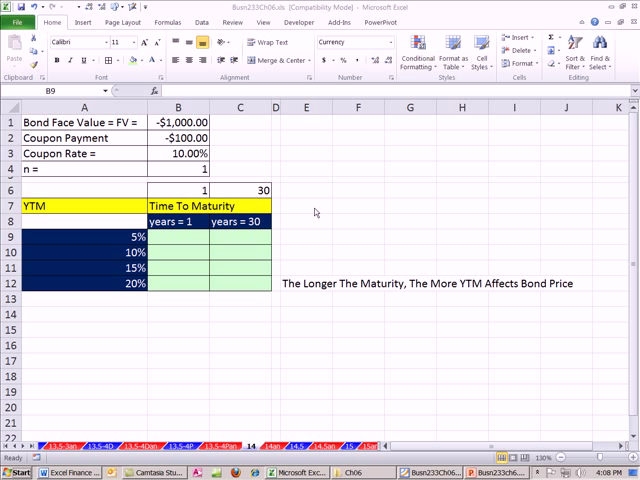
mouse_move(316, 212)
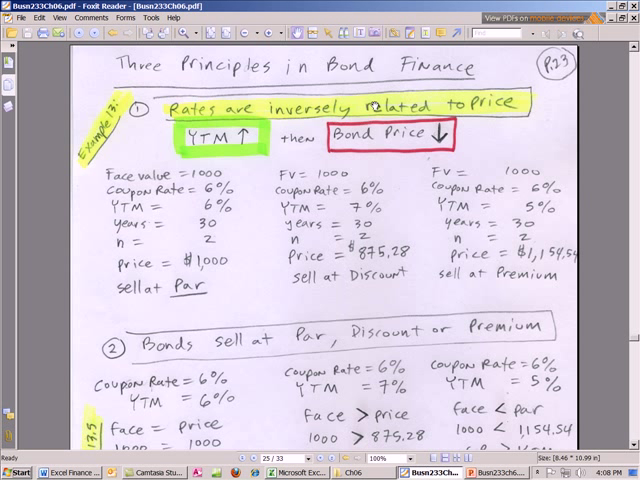
- Scroll the bond principles PDF down to principle 3 on maturity and interest rate risk
scroll("down", 3)
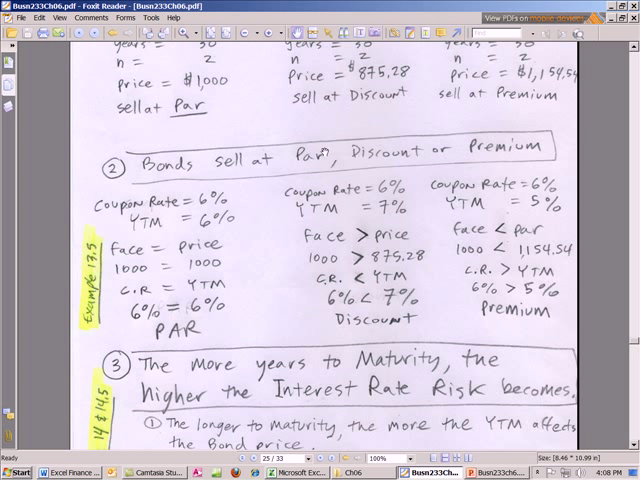
scroll("down", 3)
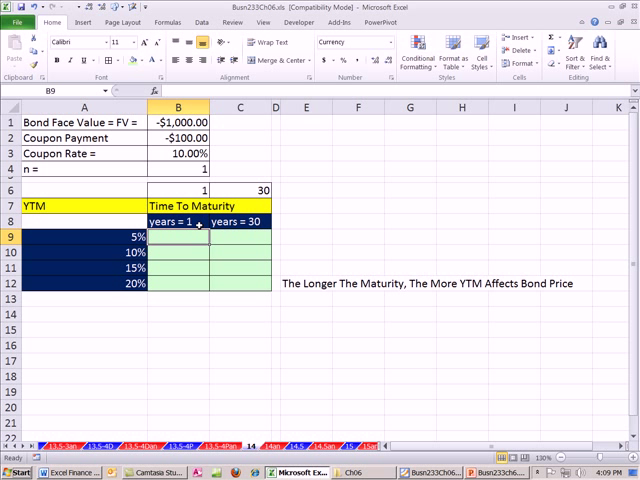
mouse_move(256, 224)
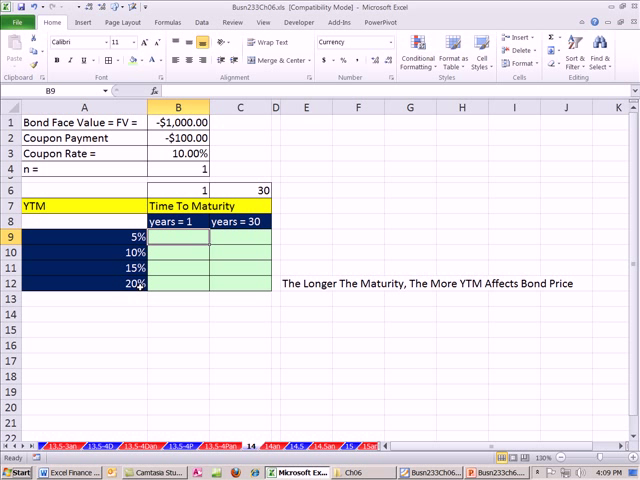
mouse_move(176, 296)
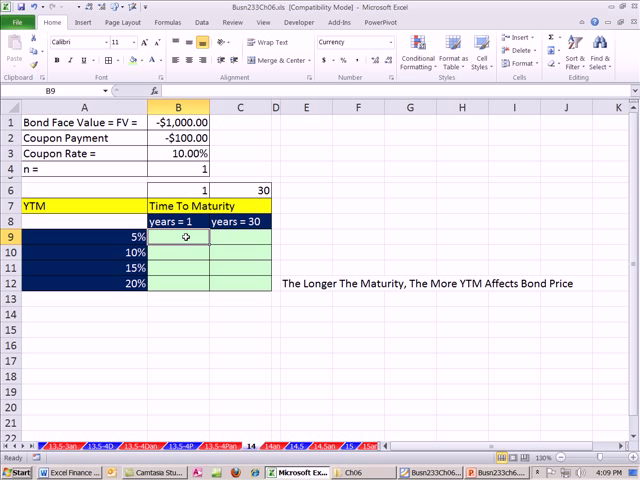
- Enter =PV(A9,$B$6,$B$2,$B$1) in B9, using the 5% YTM rate and absolute one-year maturity
type("=pv")
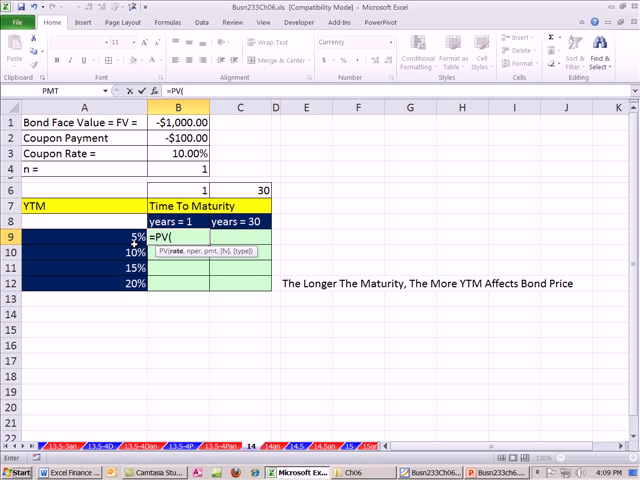
left_click(76, 234)
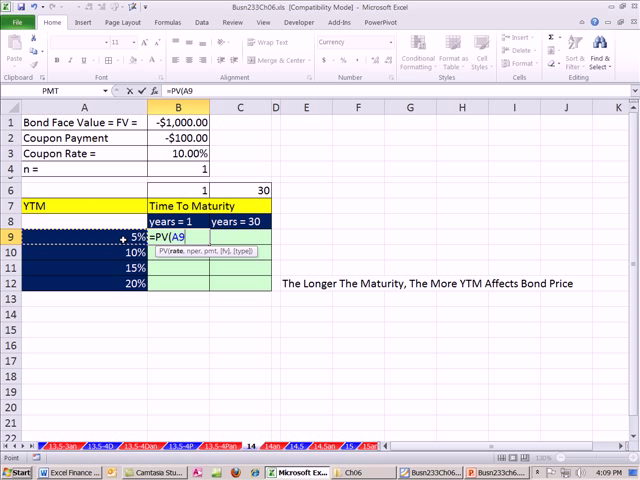
type(",")
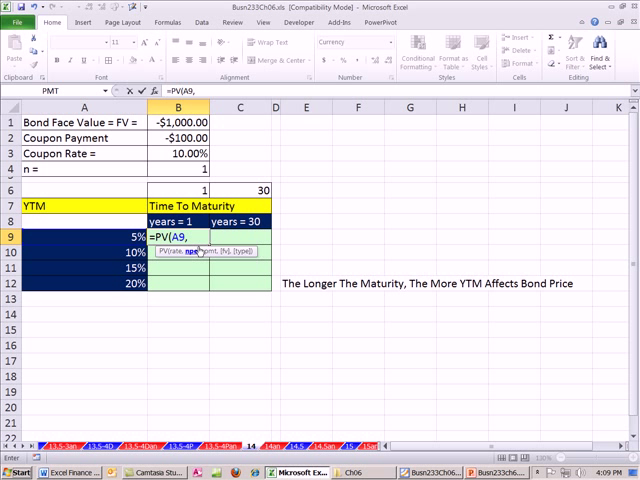
left_click(188, 188)
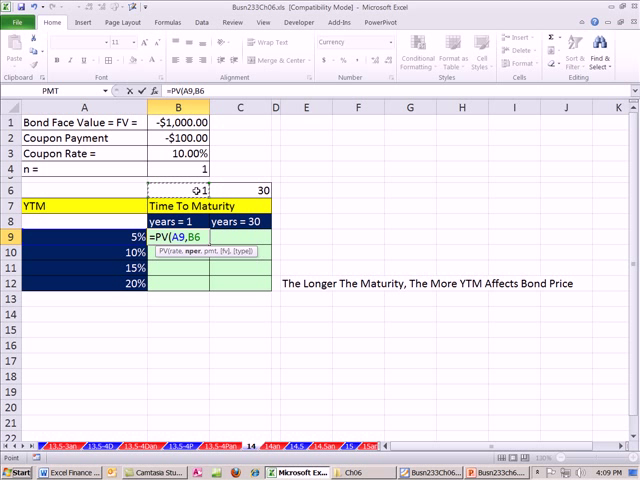
key("f4")
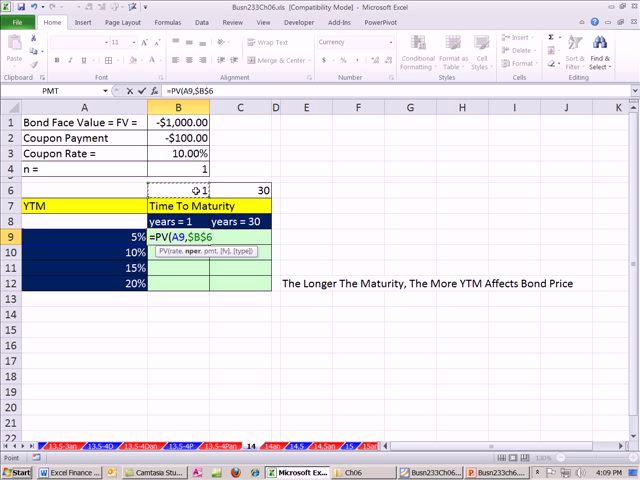
type(",B2,B1)")
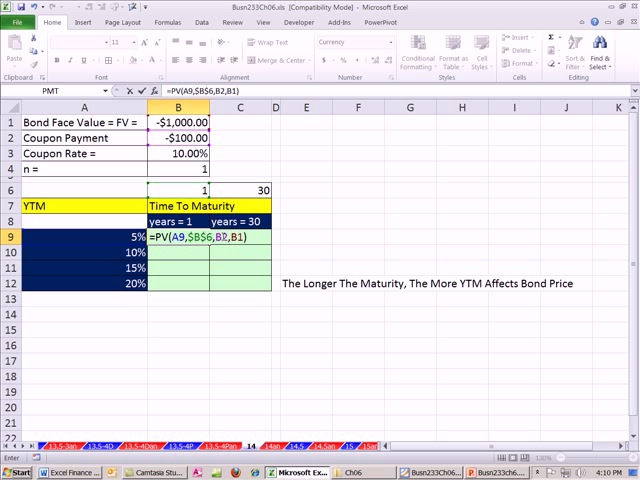
key("f4")
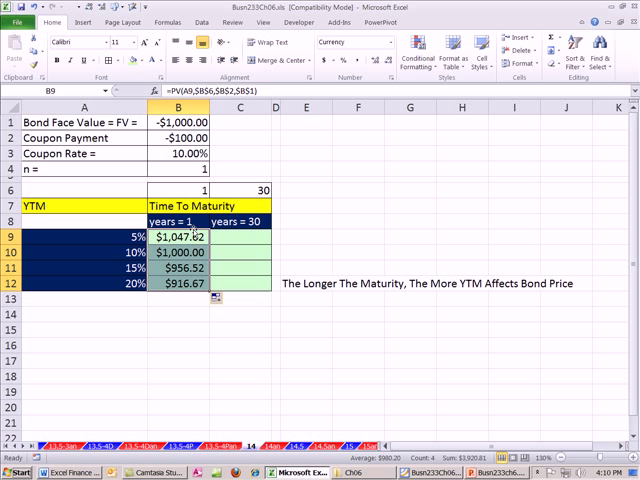
- Enter the 30-year PV bond price formula in C9 and fill it down to the 20% row
double_click(180, 236)
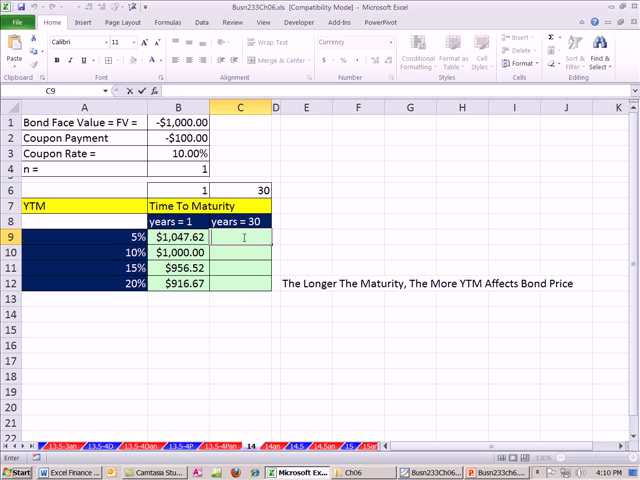
type("=PV(A9,$B$6,$B$2,$B$1)")
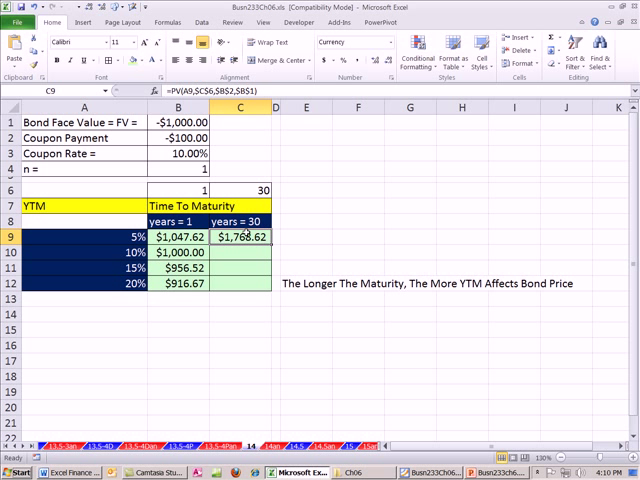
left_click_drag(228, 236, 228, 284)
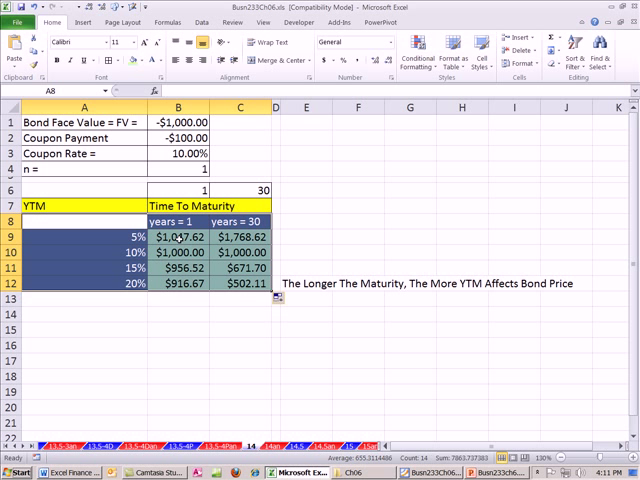
mouse_move(192, 300)
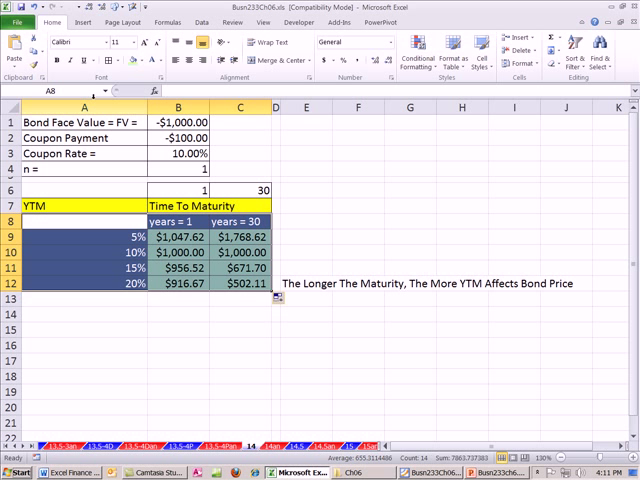
- Show the finished bond price chart and review its Line options in Change Chart Type
left_click(82, 20)
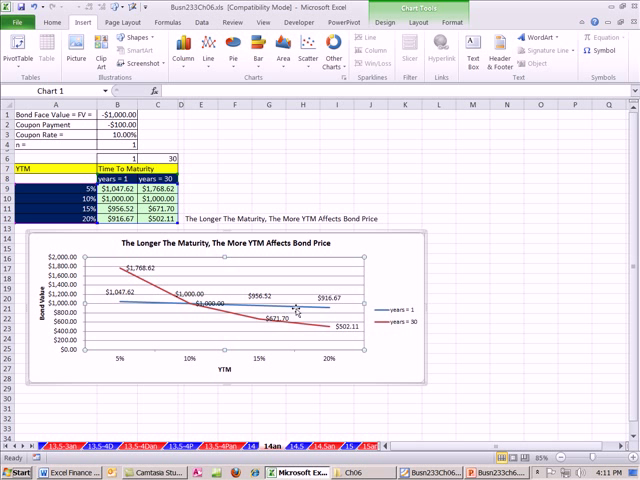
mouse_move(384, 82)
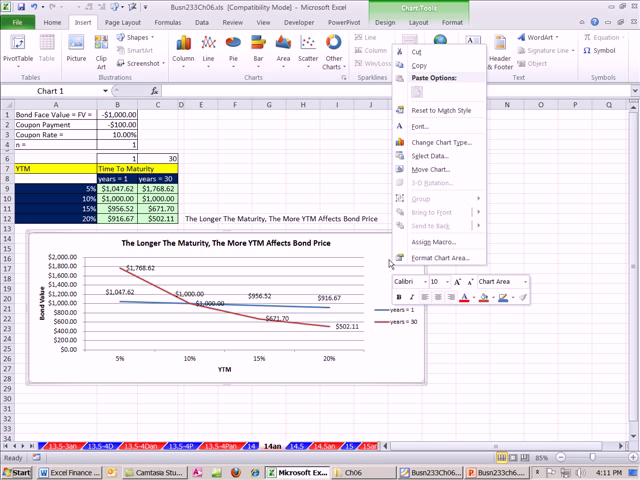
left_click(430, 142)
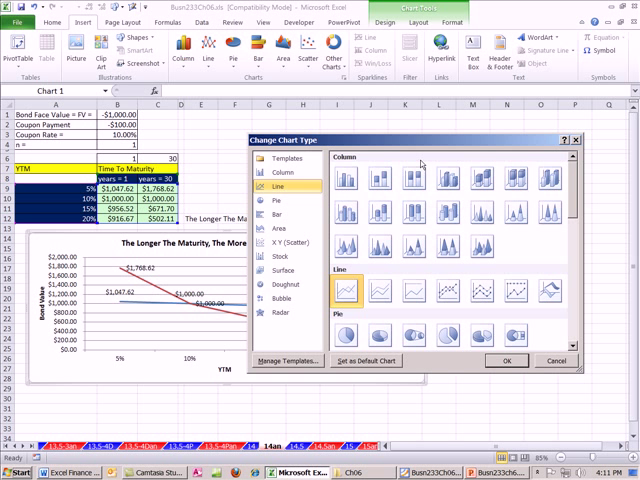
left_click(504, 360)
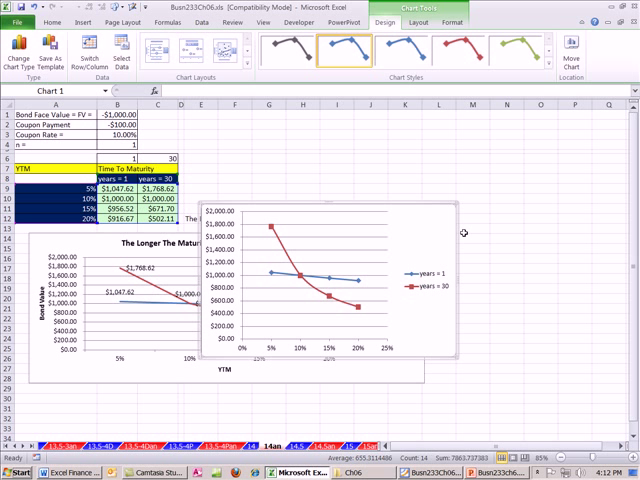
mouse_move(310, 204)
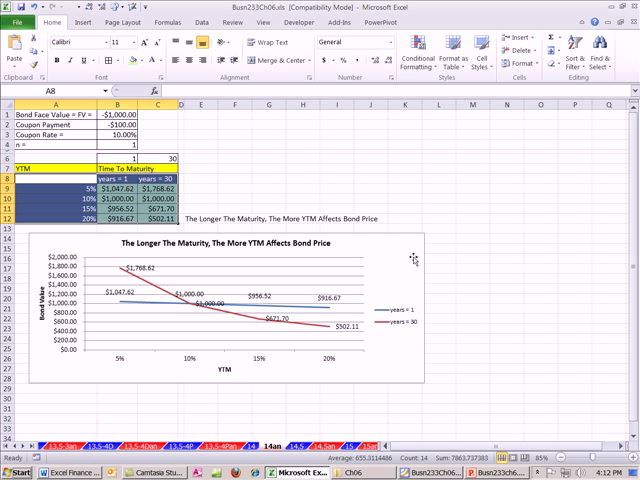
left_click(300, 404)
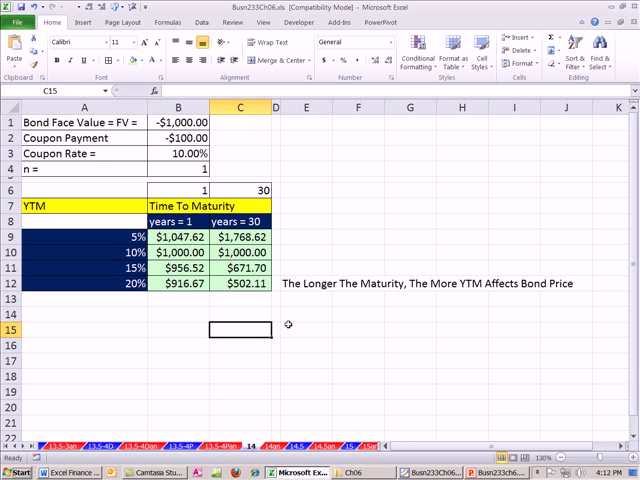
mouse_move(118, 220)
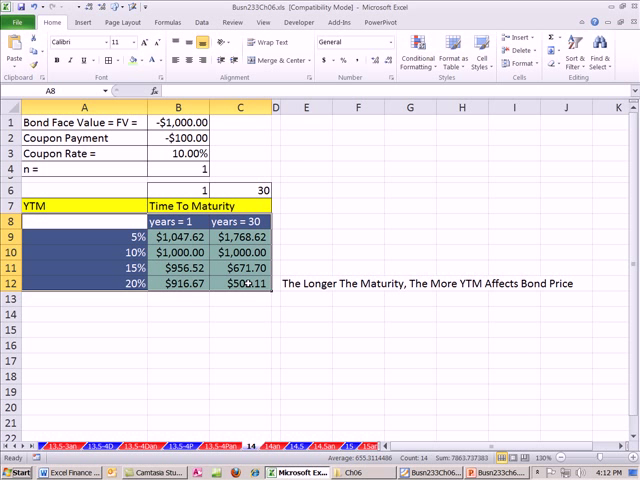
- Insert a line chart of the one-year and 30-year price table and enlarge it
left_click(92, 22)
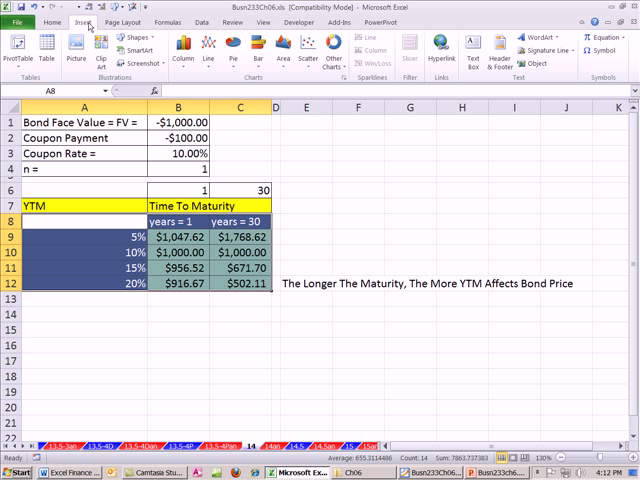
left_click(208, 44)
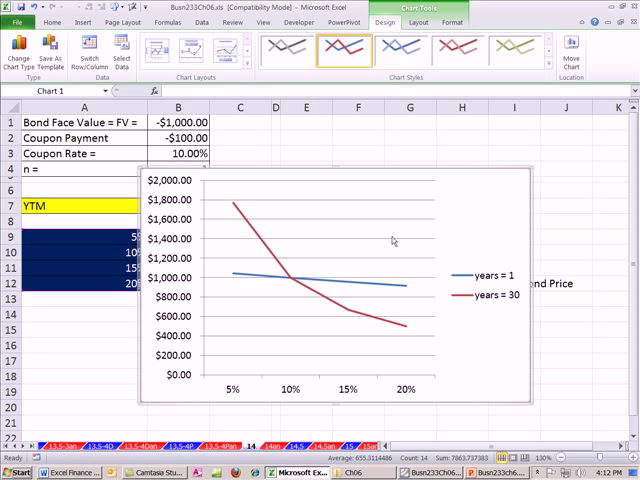
mouse_move(336, 188)
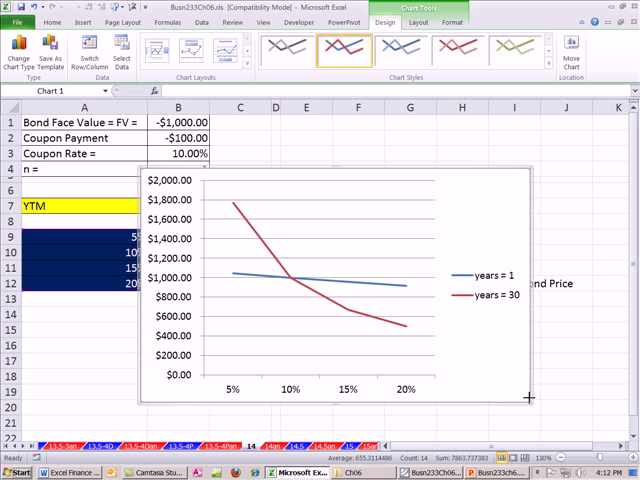
left_click_drag(530, 398, 416, 336)
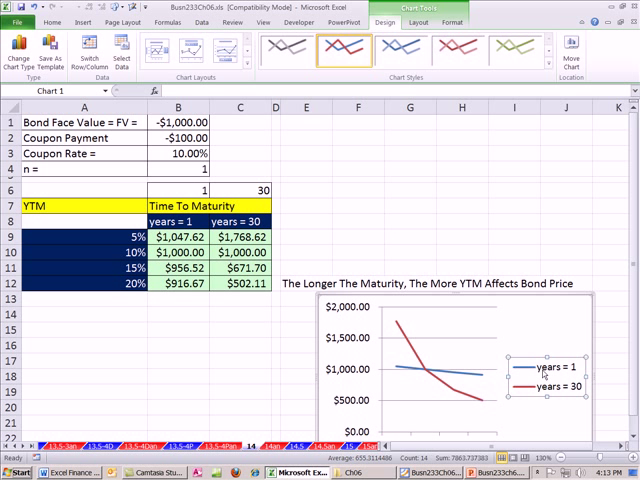
- Set the legend position to Top via Format Legend
right_click(548, 378)
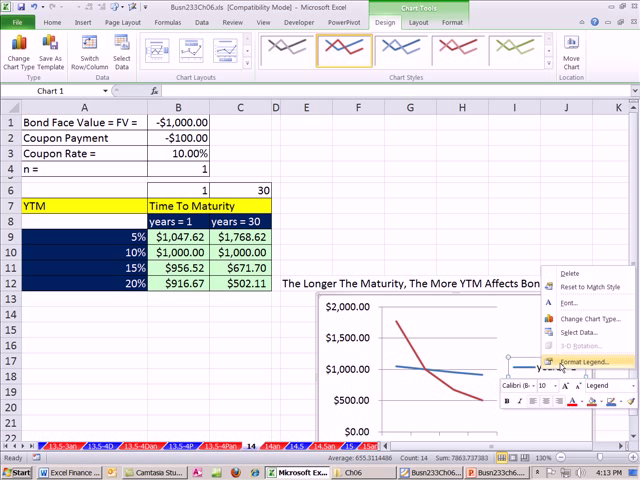
left_click(572, 360)
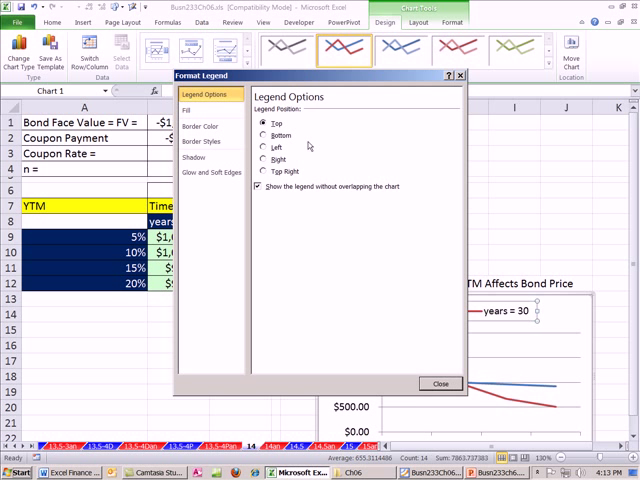
left_click(440, 384)
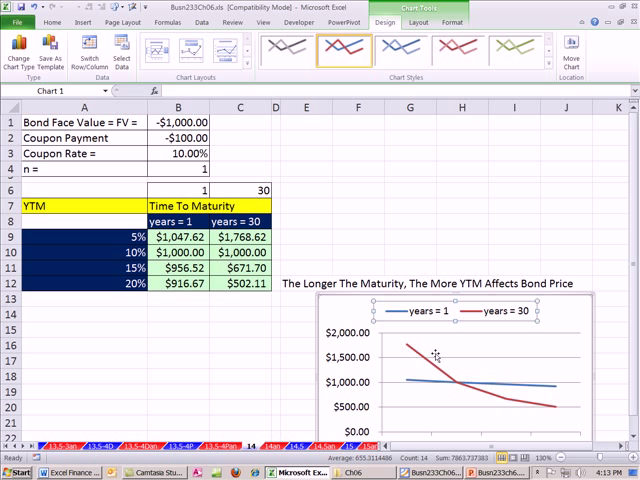
left_click(456, 310)
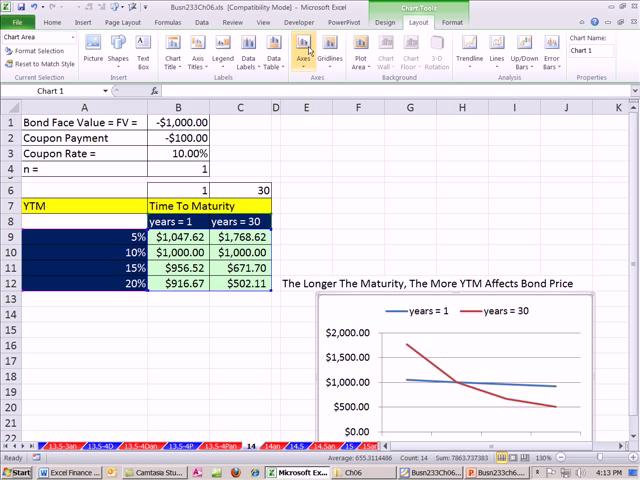
- Add an Above Chart title linked to the maturity-versus-YTM heading and shrink its font
left_click(168, 48)
type("='14'!$E$12")
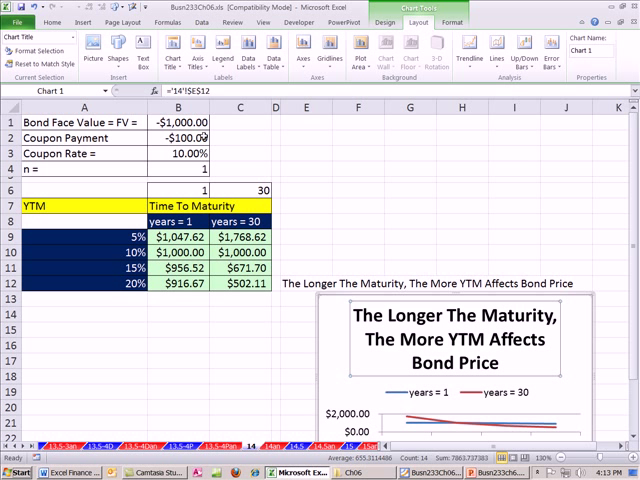
left_click(56, 20)
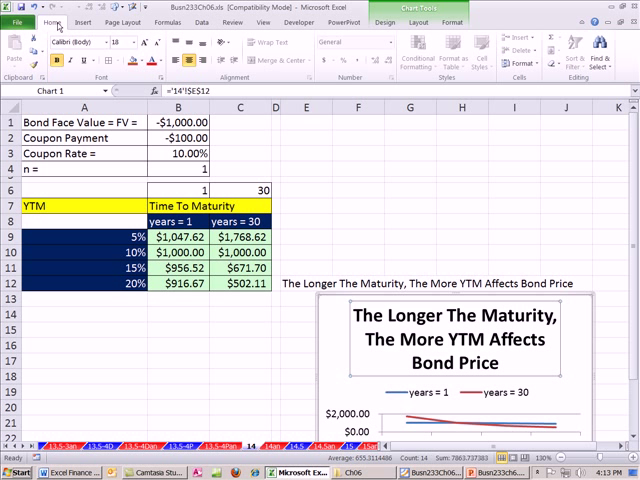
left_click(124, 40)
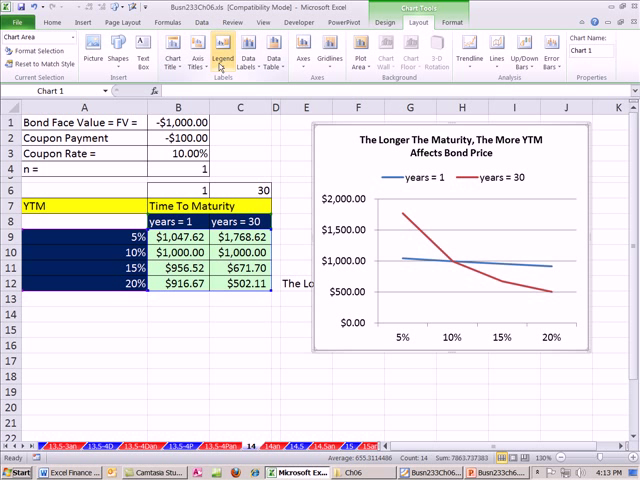
- Add a YTM title below the horizontal axis and a vertical Bond Value axis title
left_click(196, 50)
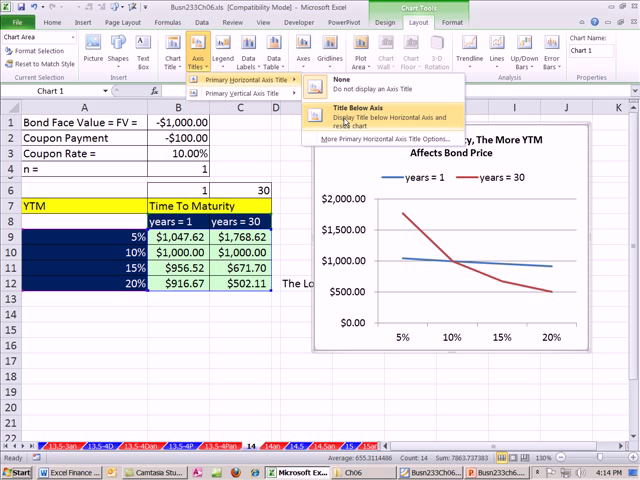
left_click(356, 108)
type("='14'!$A$7")
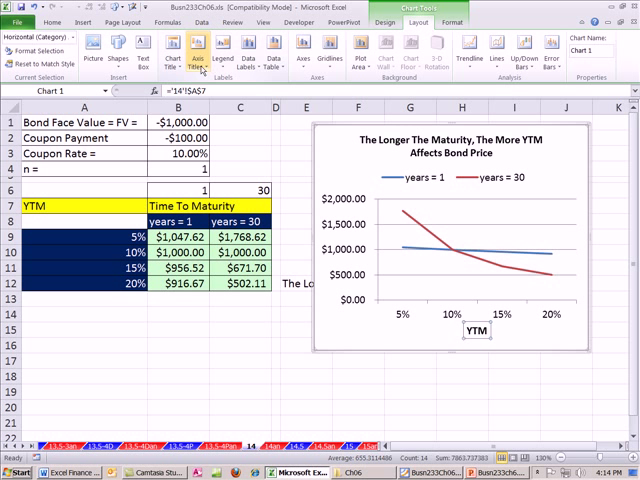
left_click(198, 50)
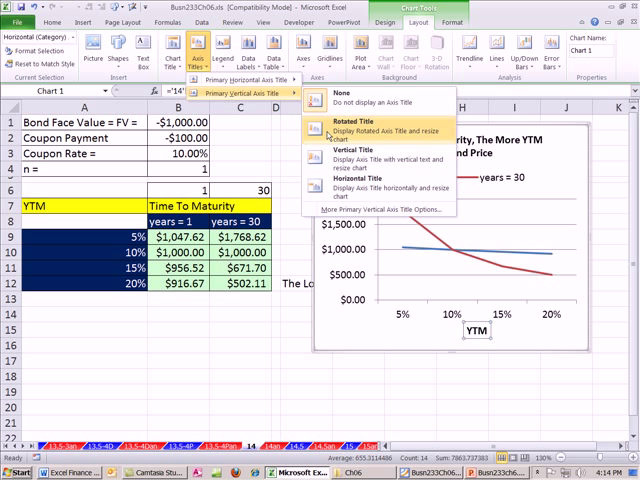
left_click(352, 128)
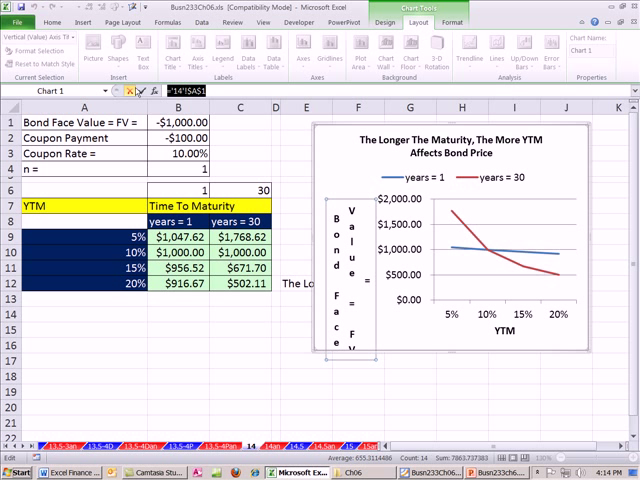
type("Bond Value")
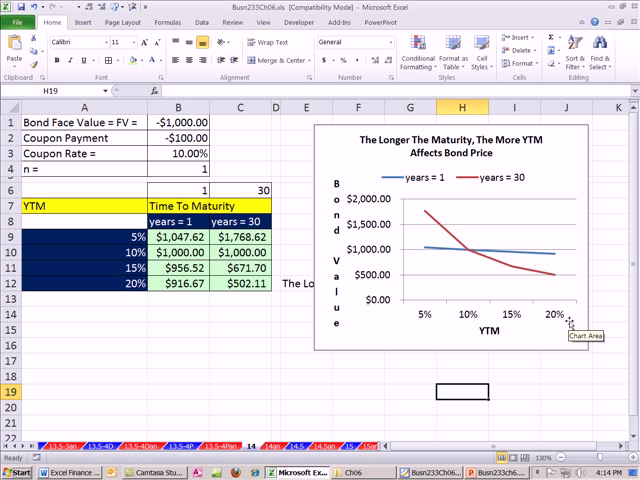
mouse_move(552, 280)
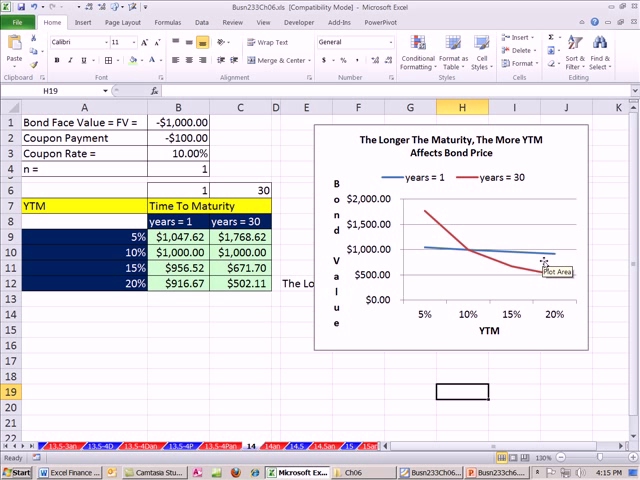
mouse_move(528, 280)
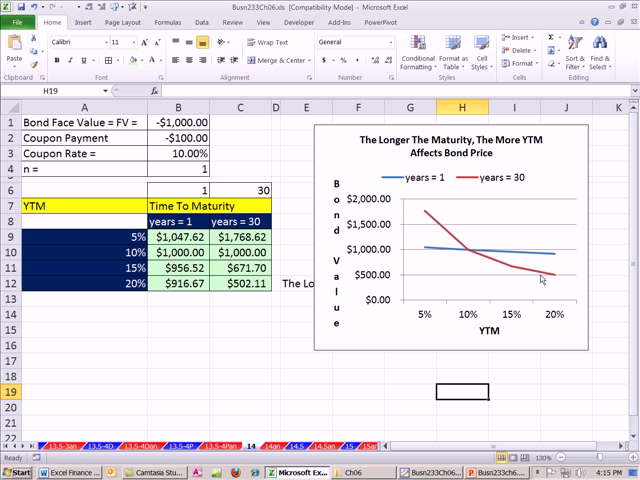
mouse_move(540, 280)
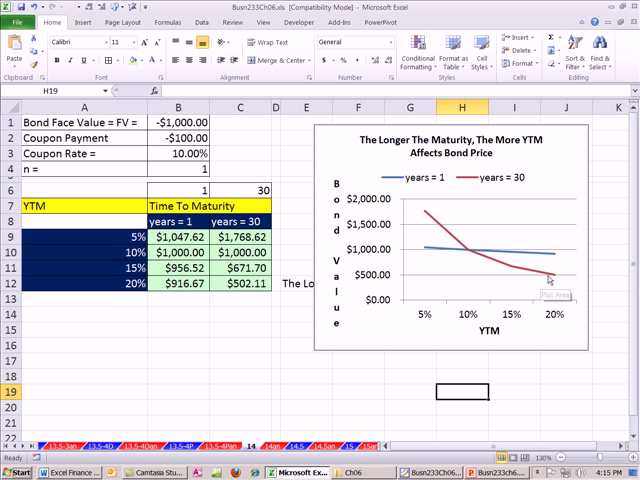
mouse_move(308, 428)
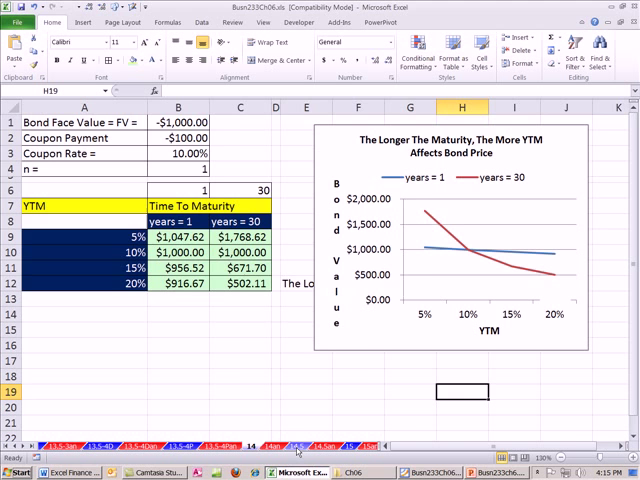
- Go to the coupon-rate comparison sheet and inspect the 5% coupon heading's TEXT formula
left_click(272, 452)
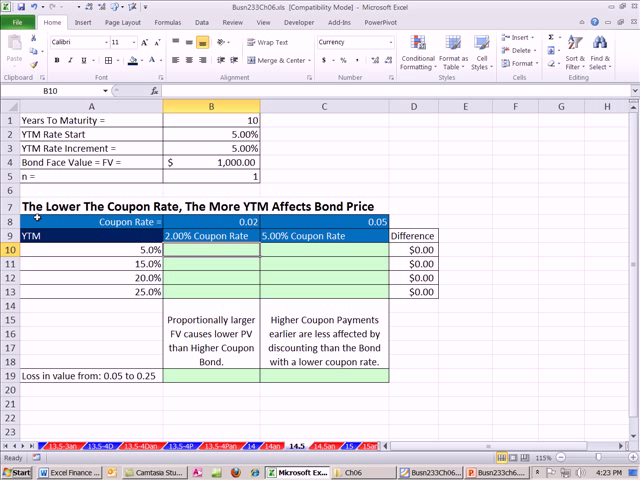
mouse_move(222, 216)
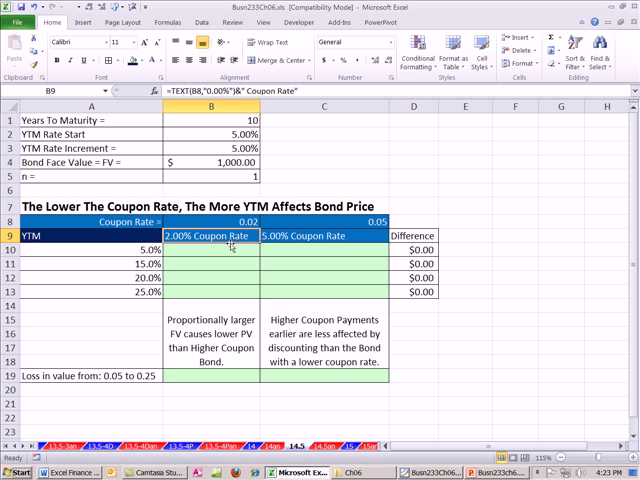
left_click(322, 236)
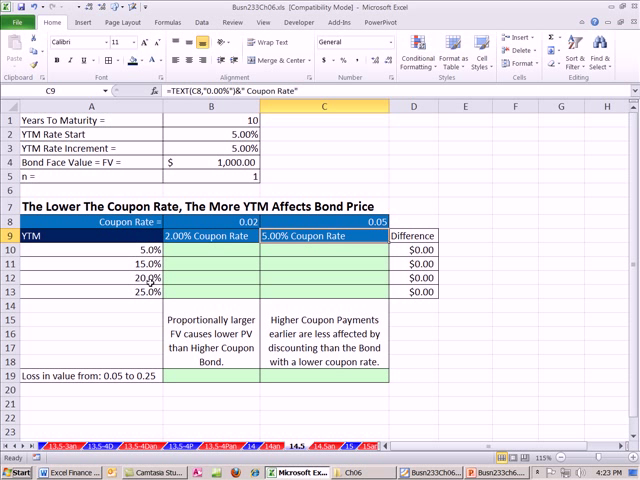
mouse_move(196, 256)
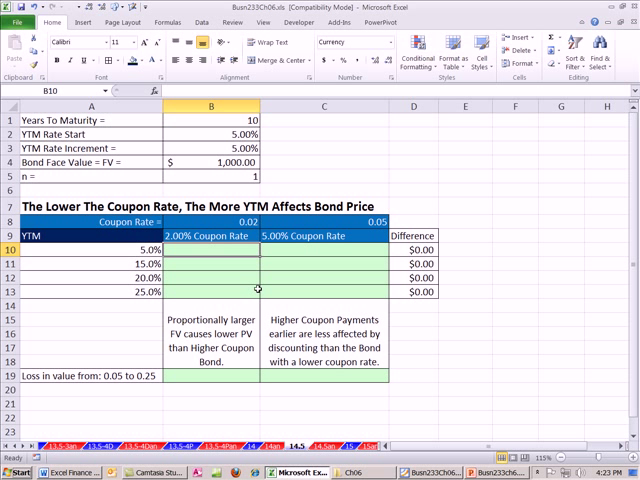
- Enter =PV(A10,$B$1,-$B$8*$B$4,-$B$4) in B10 for the 2% coupon bond price
type("=PV(A10")
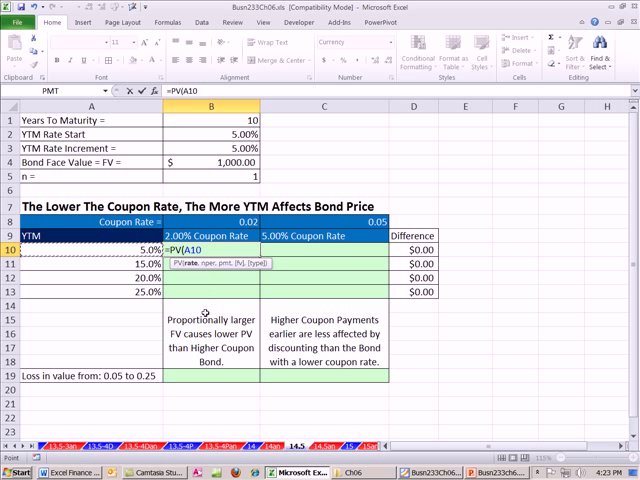
type(",$B$1,$B$8*$B$4")
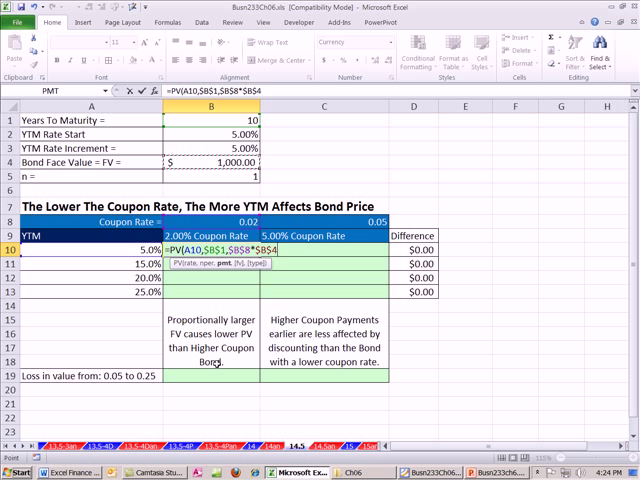
type(",-$B$4")
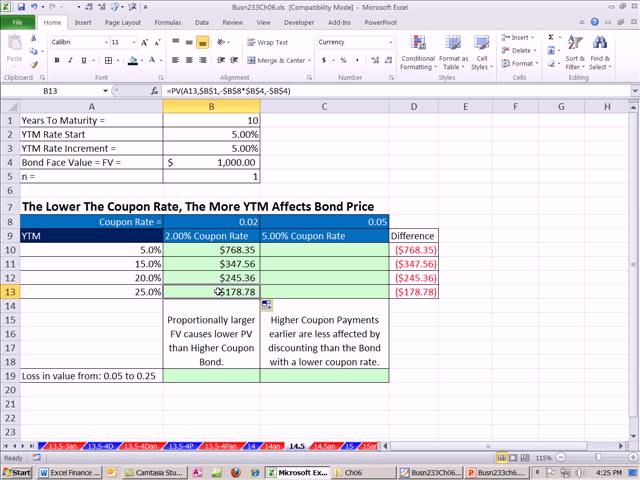
- Compute the 2% bond's loss from 5% to 25% YTM in B19, about -0.767
left_click(210, 376)
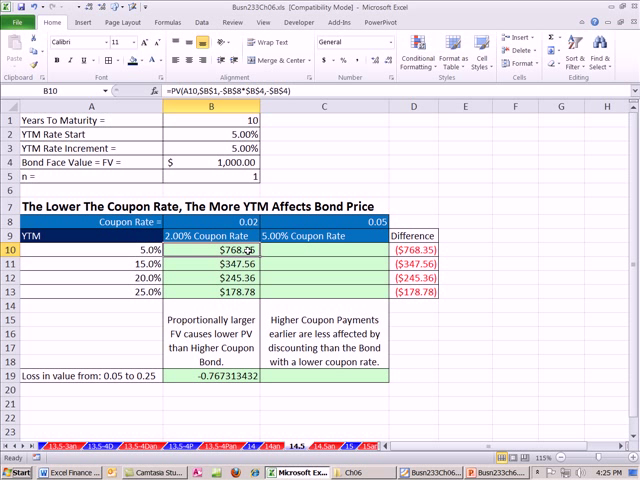
- Lock the coupon row in the B10 PV formula, fill C10:C13, and begin =C13/ in C19
double_click(210, 246)
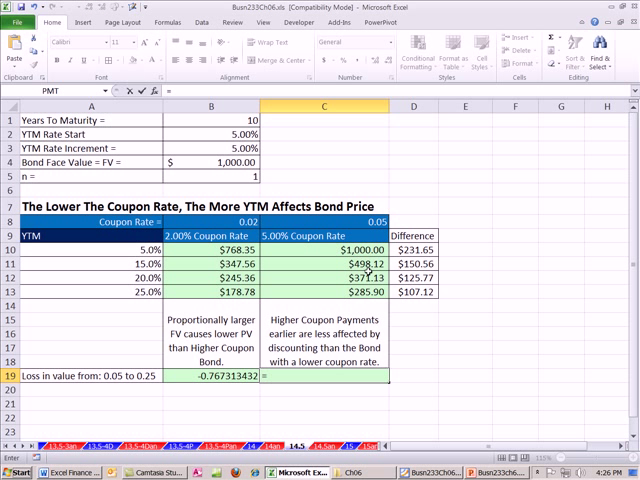
type("=C13/")
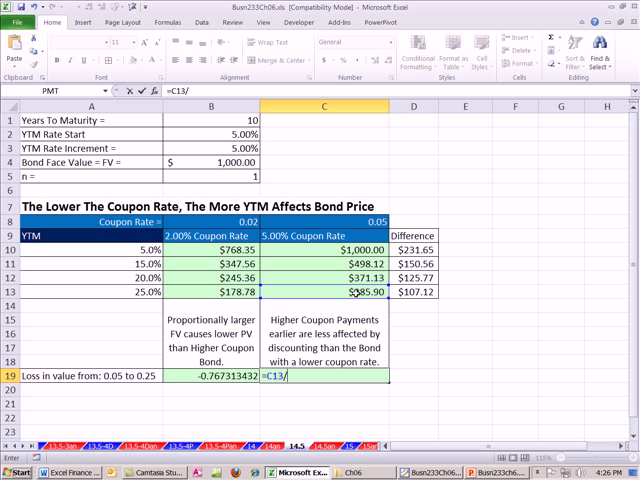